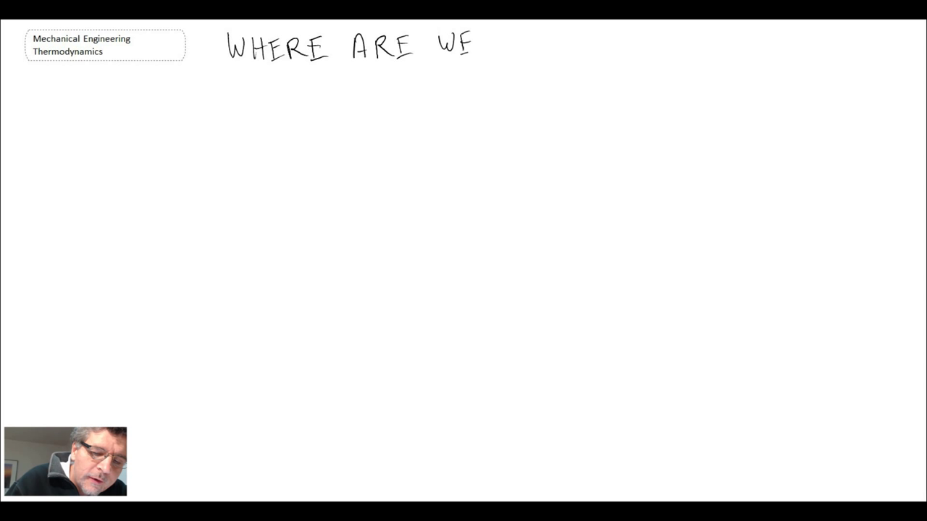
# Underline the WHERE ARE WE? heading and handwrite PROPERTIES beneath it
pyautogui.moveTo(220, 71); pyautogui.dragTo(449, 71)
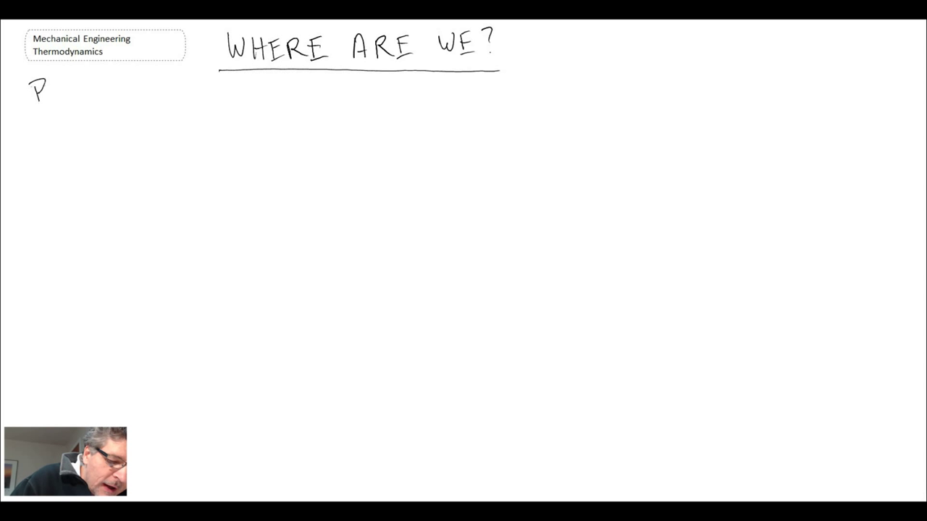
pyautogui.write('ROPi')
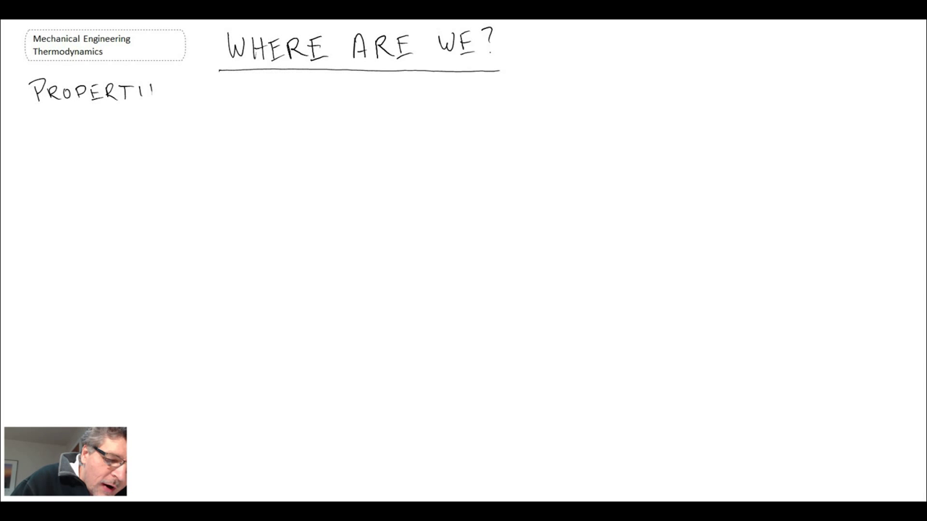
pyautogui.write('ES')
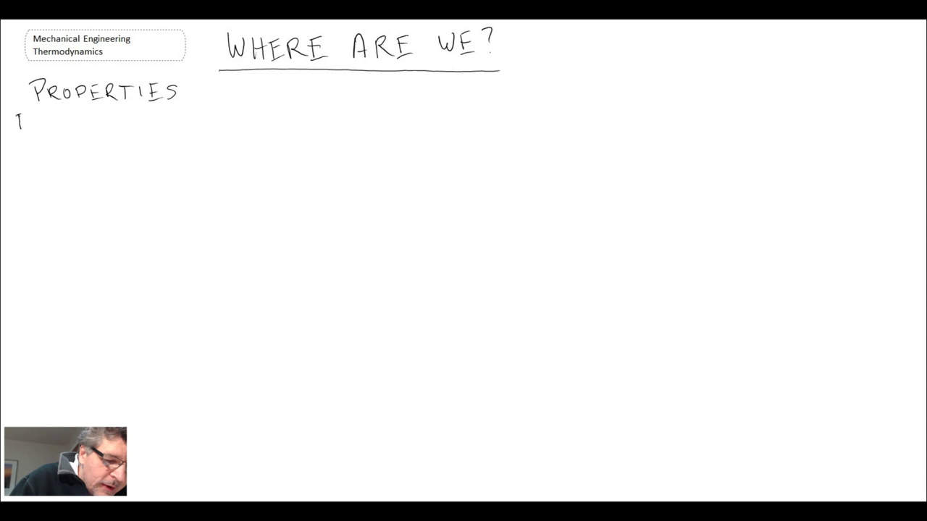
# Handwrite Enthalpy, Specific Volume, Internal Energy on one line under PROPERTIES
pyautogui.write('Enthalpy,')
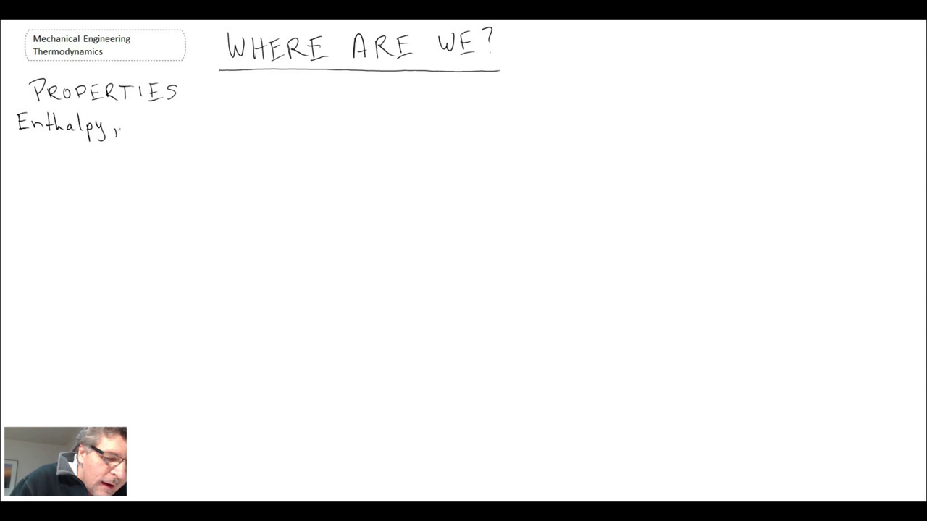
pyautogui.write('Specific Volum')
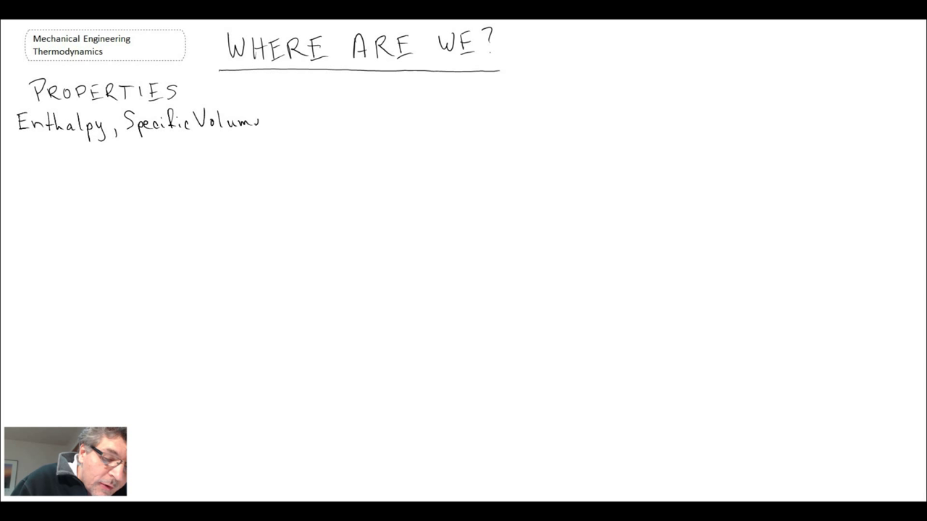
pyautogui.write(', |')
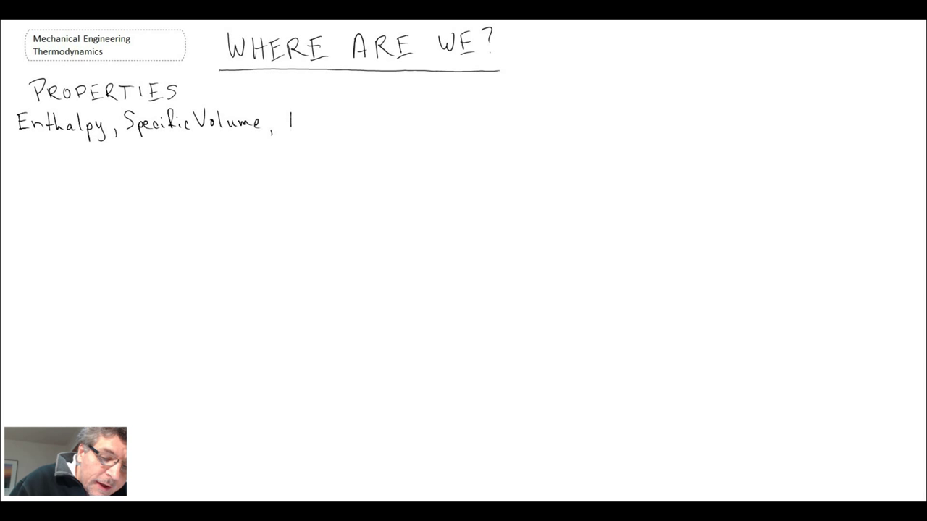
pyautogui.write('Inter')
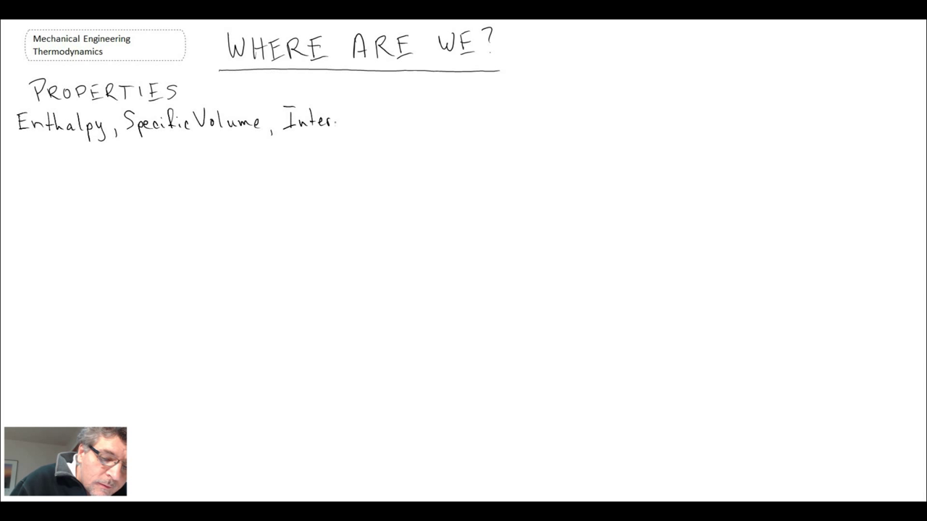
pyautogui.write('Internal E')
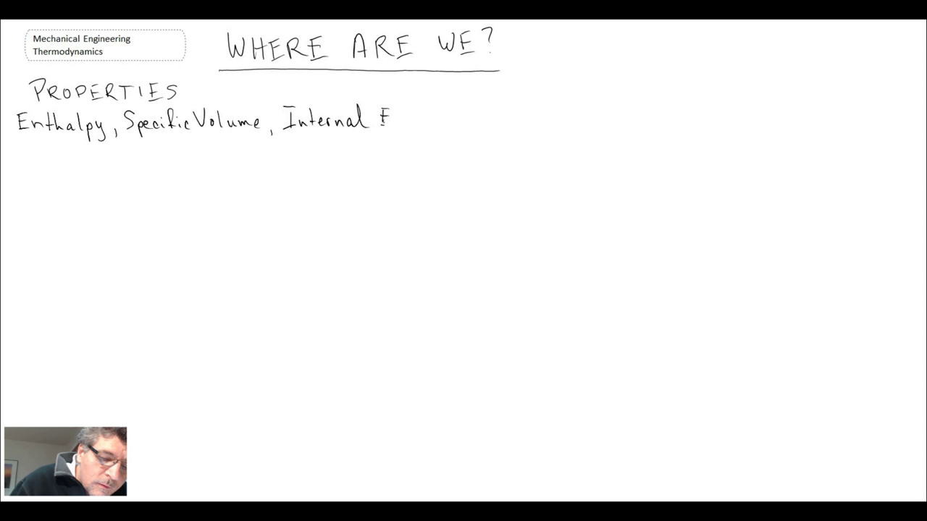
pyautogui.write('Energy')
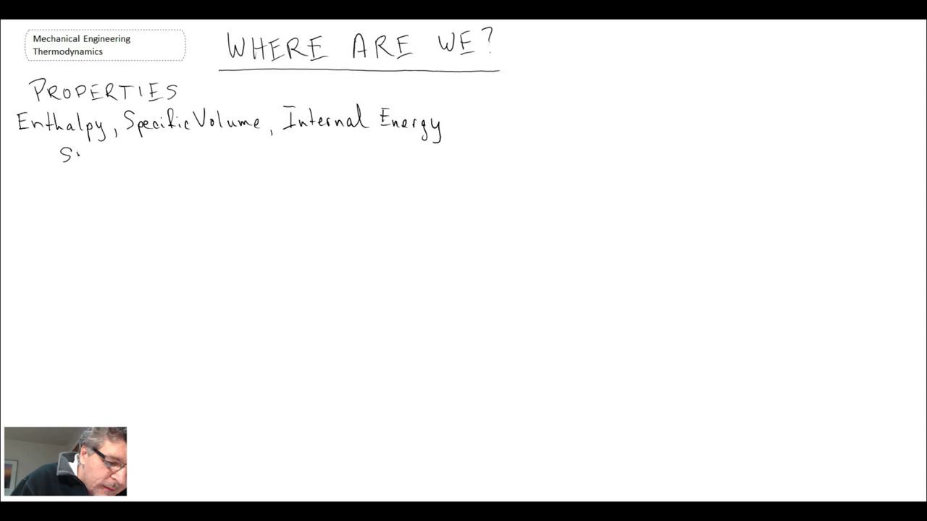
# Handwrite the substances STEAM, R134a, IDEAL GAS on the next line
pyautogui.write('TI')
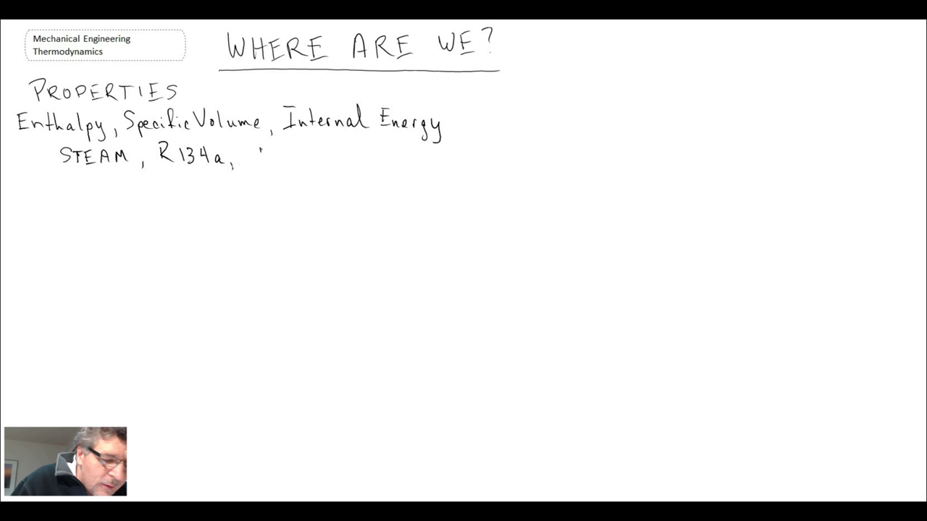
pyautogui.write('IDE')
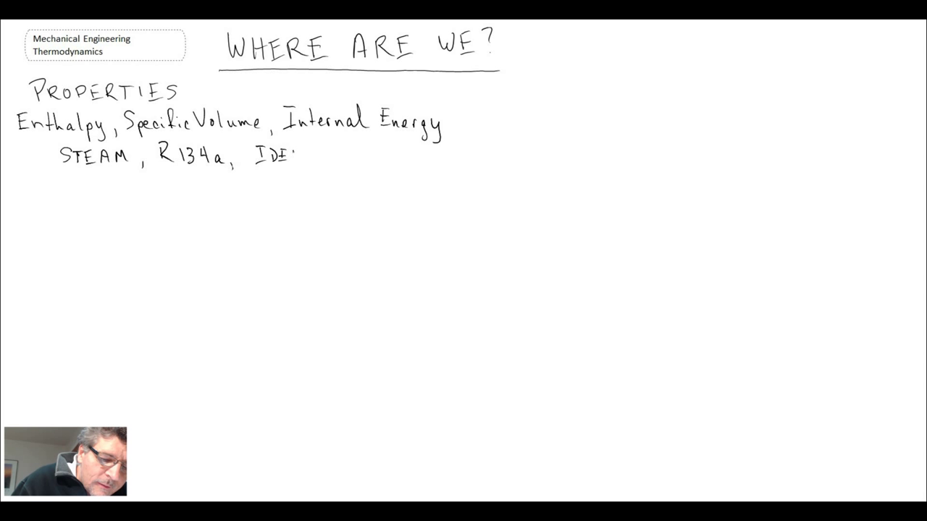
pyautogui.write('IDEAL GA')
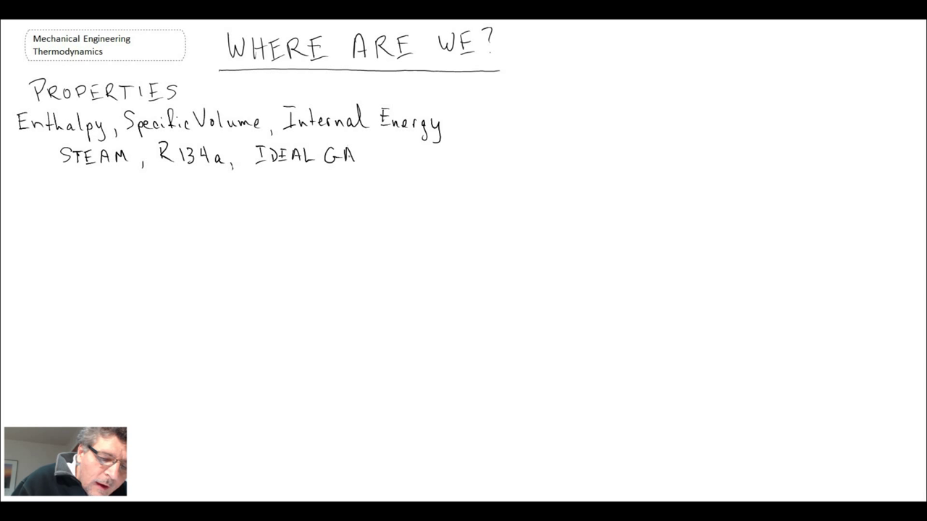
pyautogui.write('S')
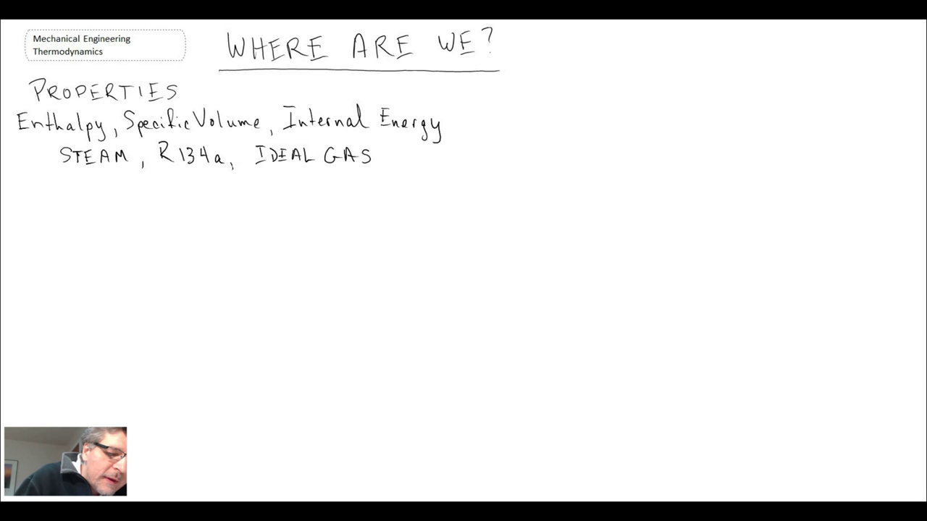
# Underline PROPERTIES in red and write a red-underlined FIRST LAW heading below the substances
pyautogui.moveTo(29, 107); pyautogui.dragTo(176, 107)
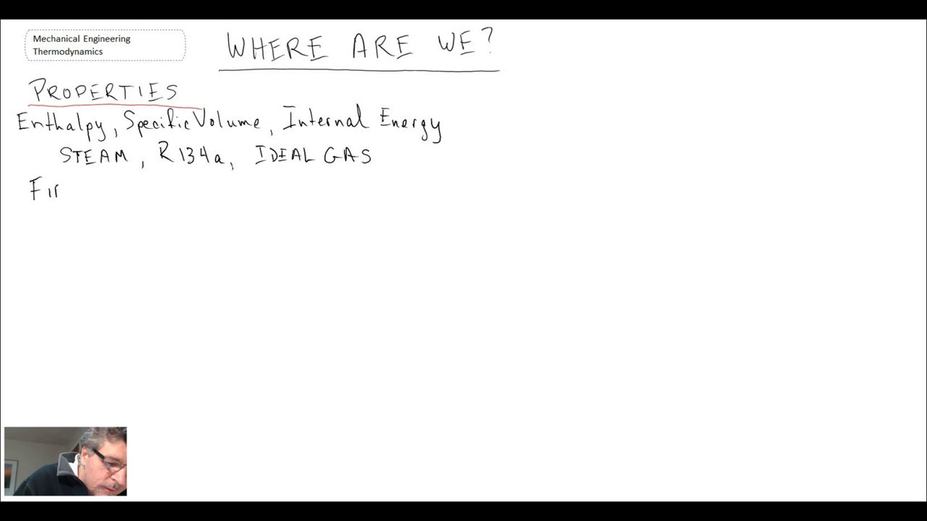
pyautogui.write('FIRST L')
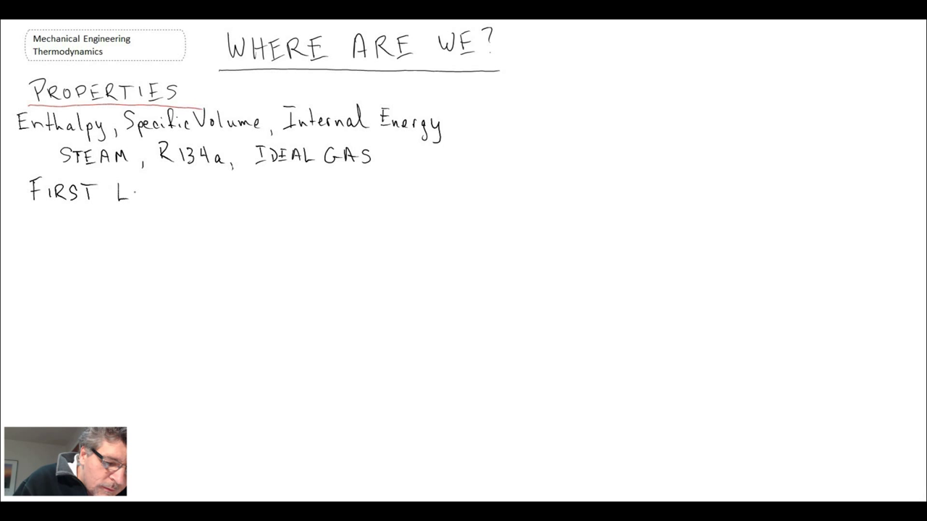
pyautogui.write('AW')
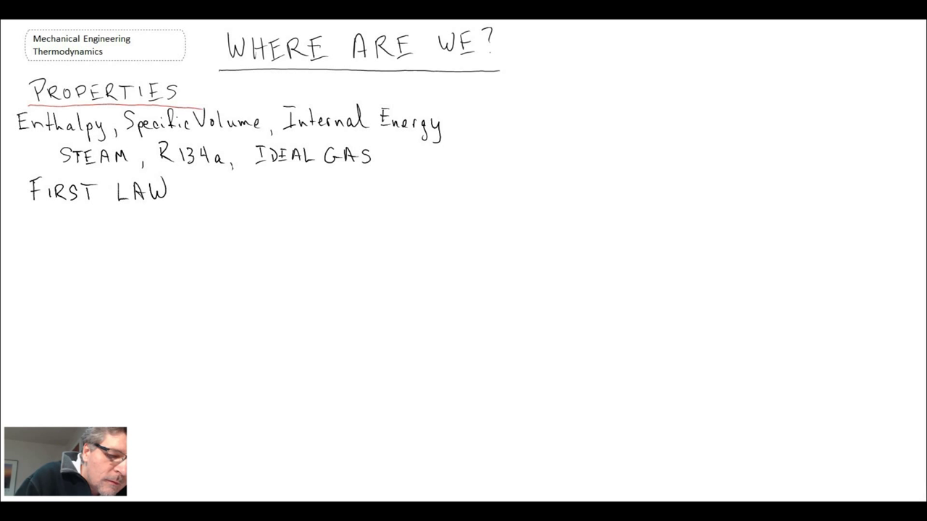
pyautogui.moveTo(26, 209); pyautogui.dragTo(171, 208)
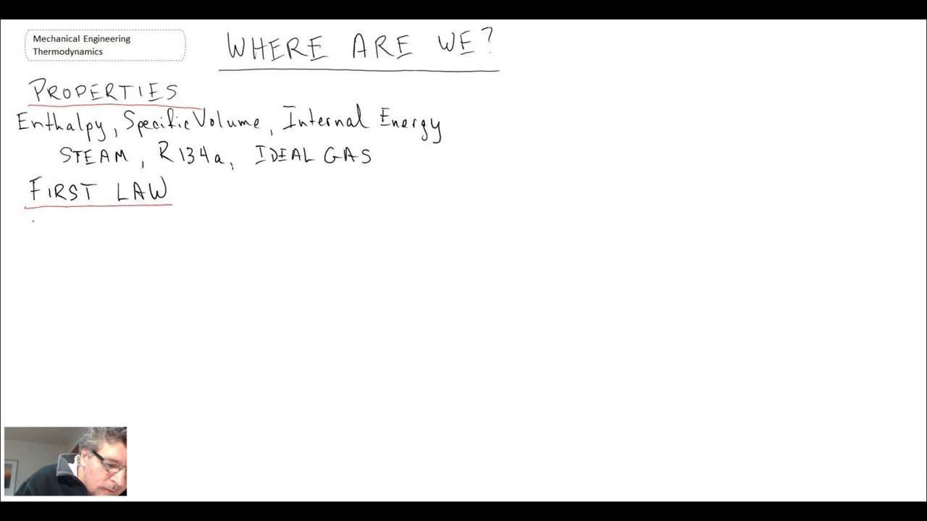
# Handwrite ENERGY TRANSFER with WORK, HEAT, MASS under the FIRST LAW heading
pyautogui.write('ENERGY')
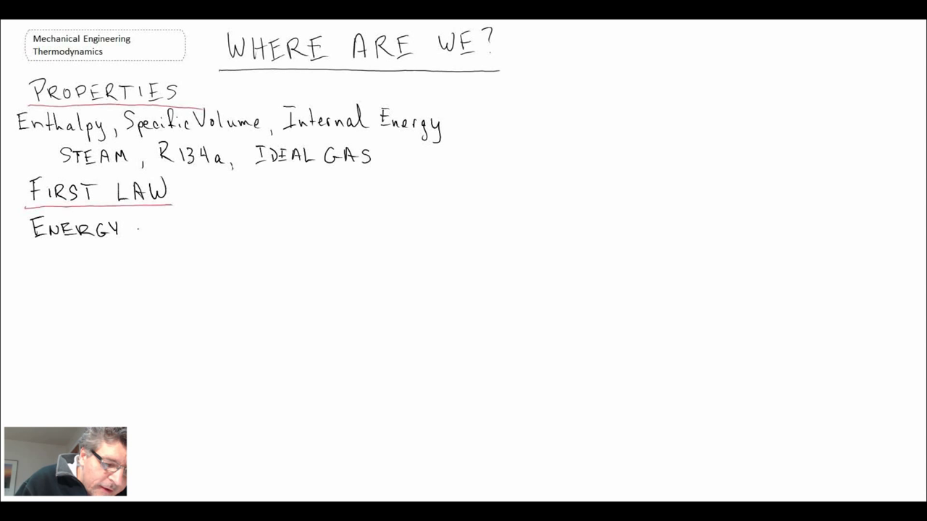
pyautogui.write('TRANSFER -')
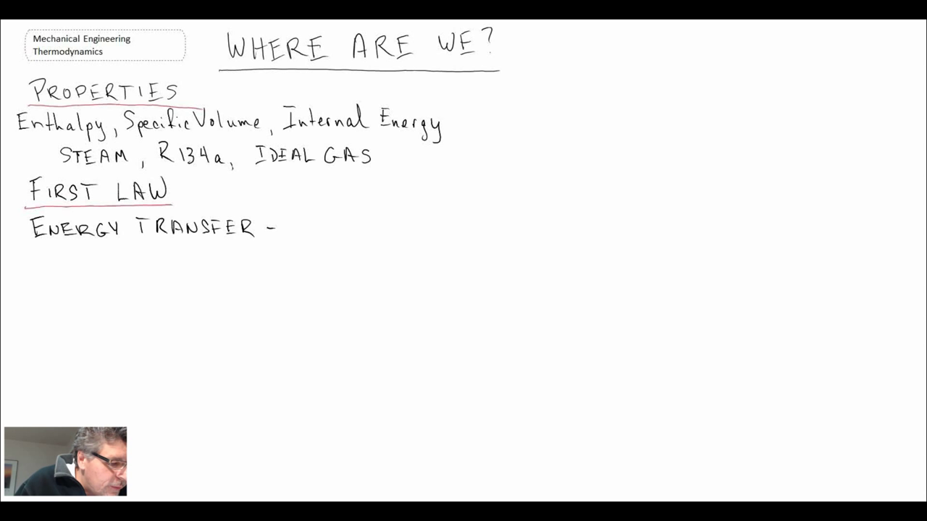
pyautogui.write('Wo')
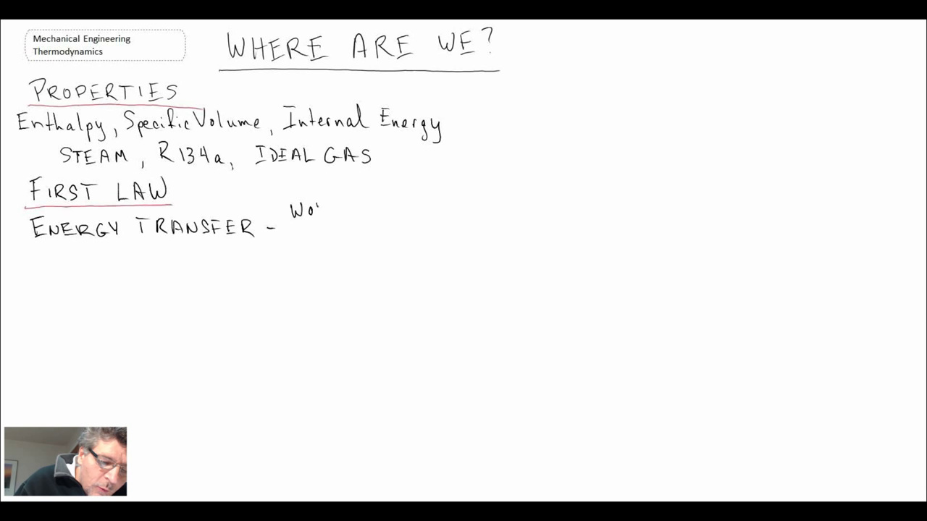
pyautogui.write('WORK')
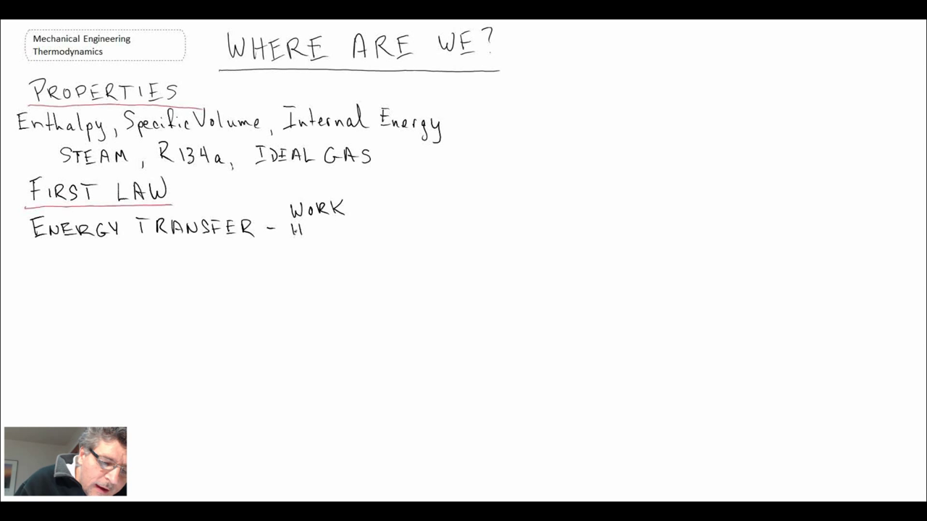
pyautogui.write('HEAT')
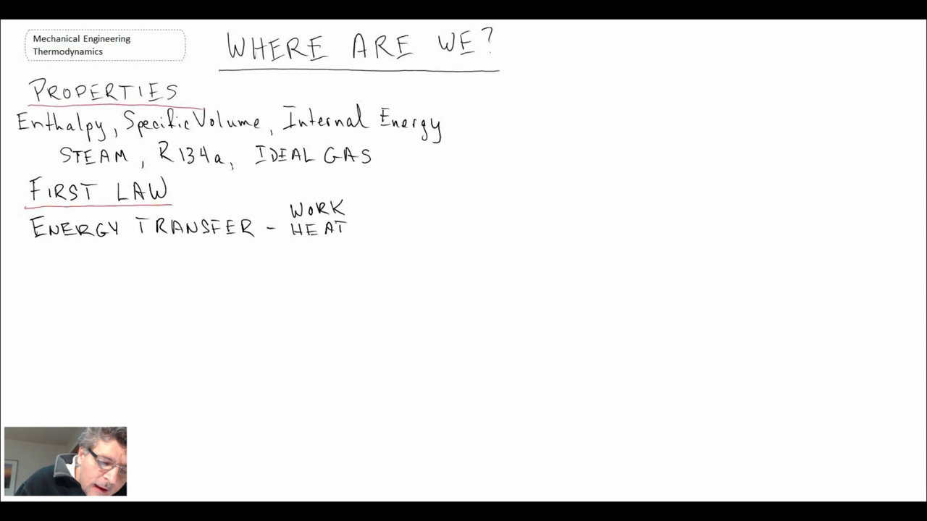
pyautogui.write('MASS')
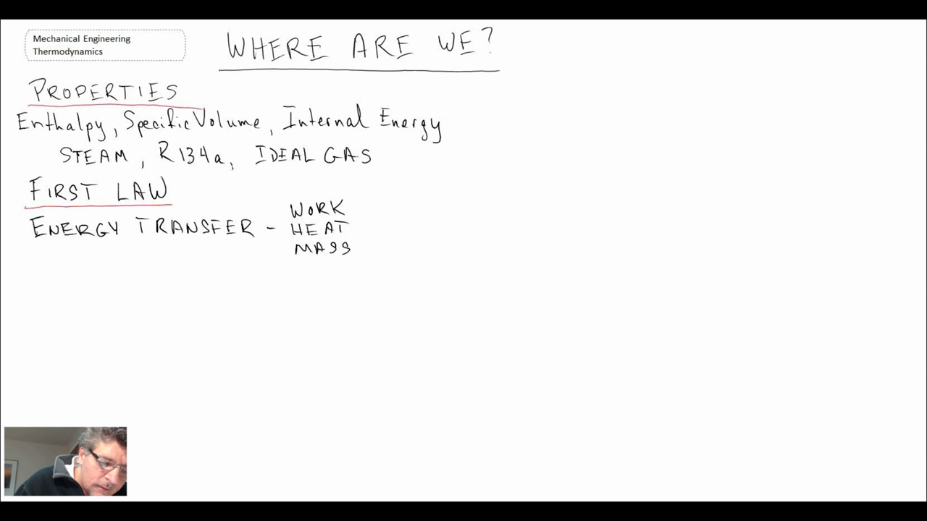
# Handwrite 'Fixed Mass – Closed Systems' and start a second FIRST LAW heading below
pyautogui.write('F.')
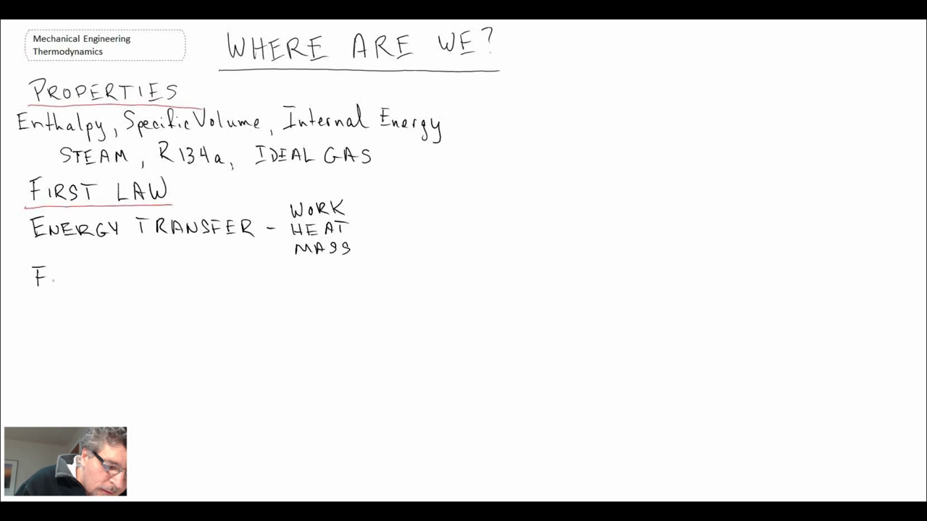
pyautogui.write('Fixed')
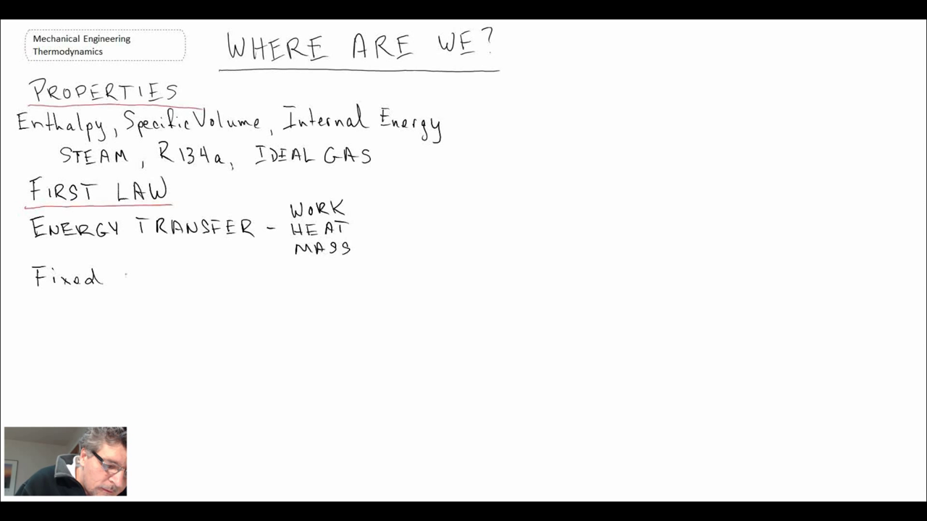
pyautogui.write('Mass')
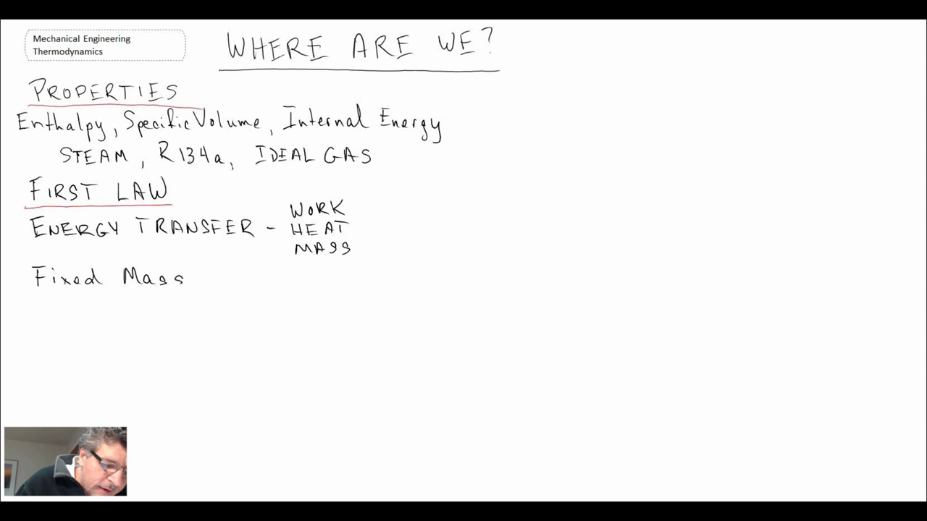
pyautogui.moveTo(210, 278); pyautogui.dragTo(246, 278)
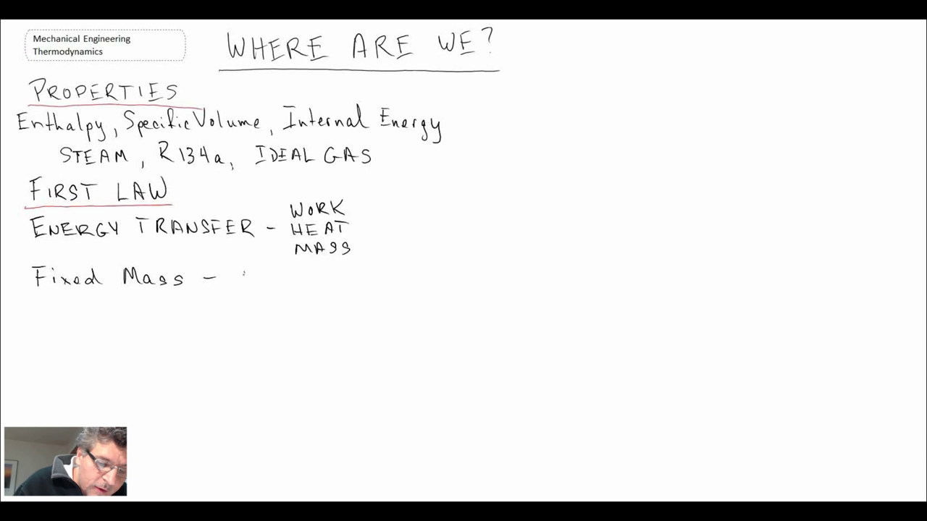
pyautogui.write('Closed Systems')
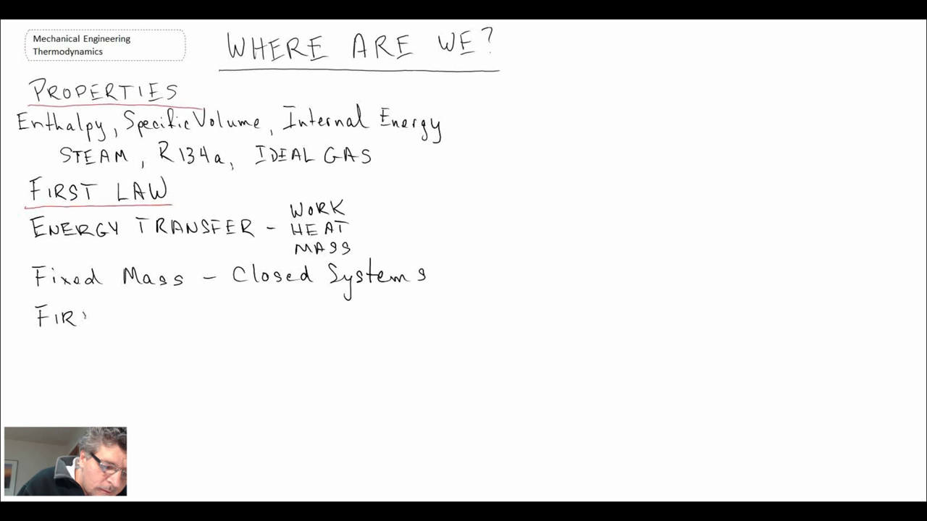
pyautogui.write('FIRST LAW')
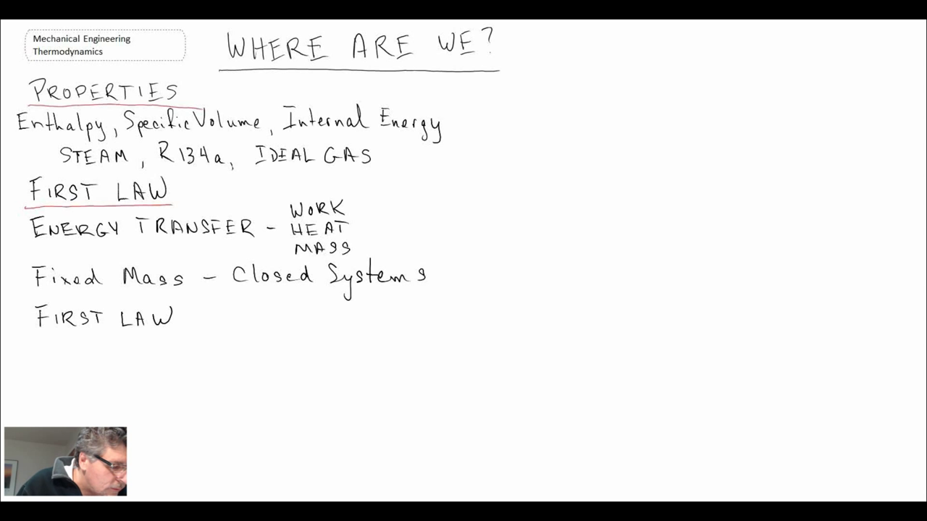
# Underline the second FIRST LAW heading in red and write Fixed Mass beneath it
pyautogui.moveTo(29, 336); pyautogui.dragTo(188, 336)
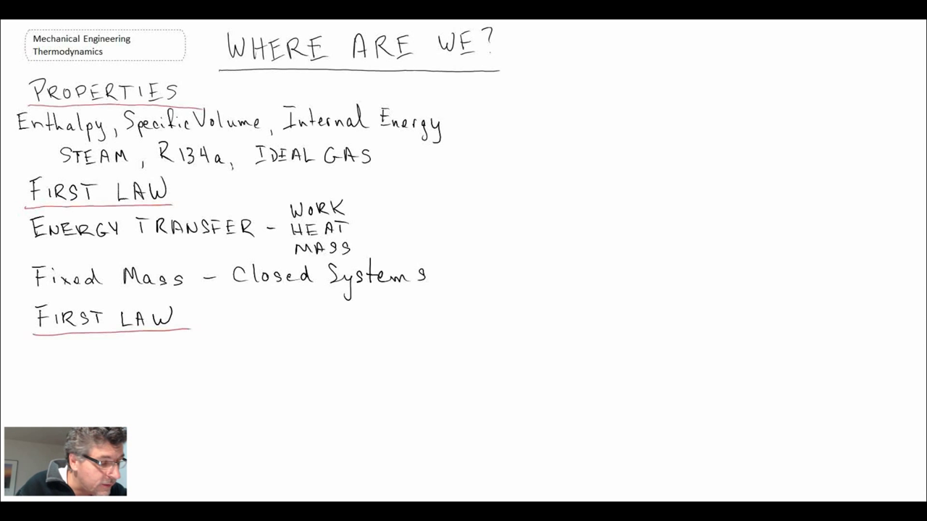
pyautogui.write('Fi')
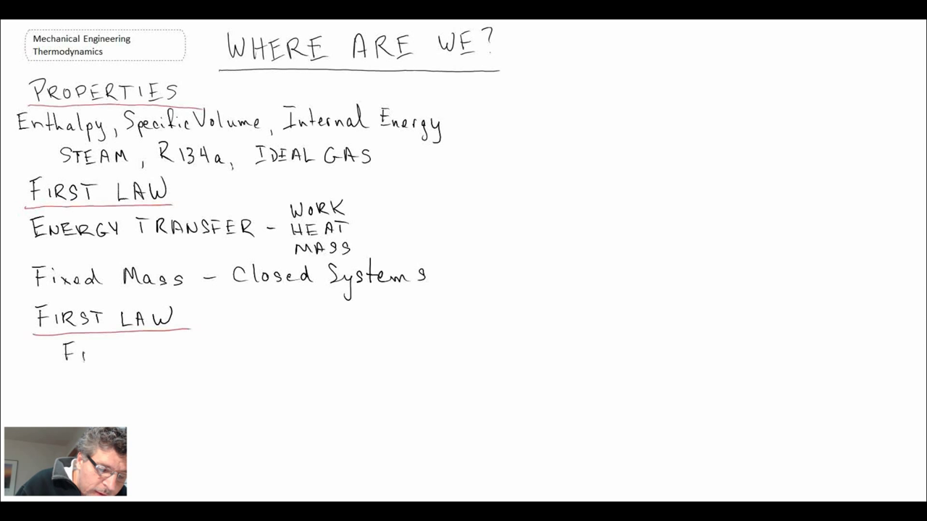
pyautogui.write('Fixed M')
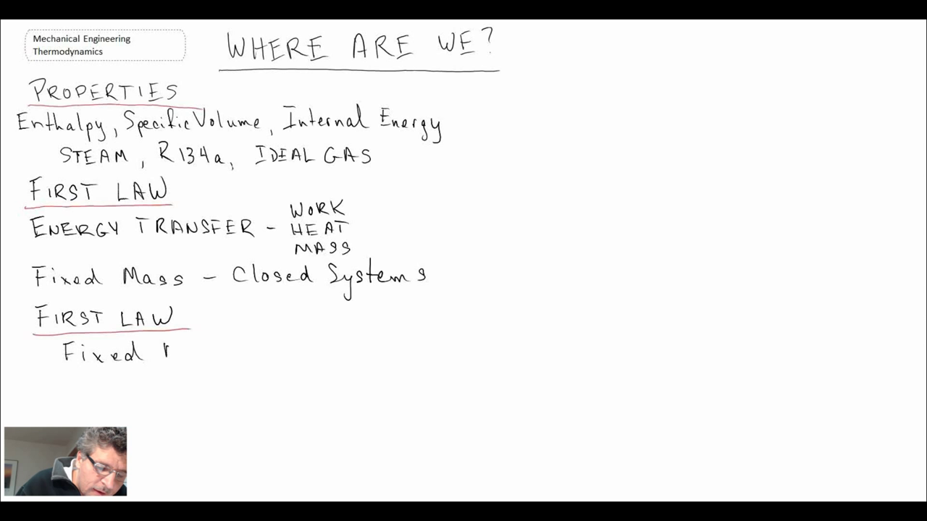
pyautogui.write('Mass')
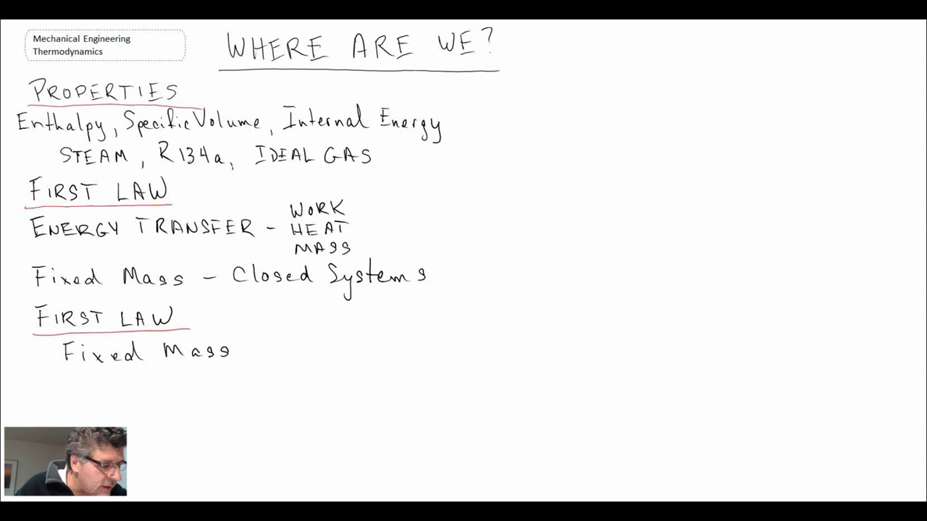
# Handwrite 'Control Volume/Uniform Flow' below Fixed Mass
pyautogui.write('Co')
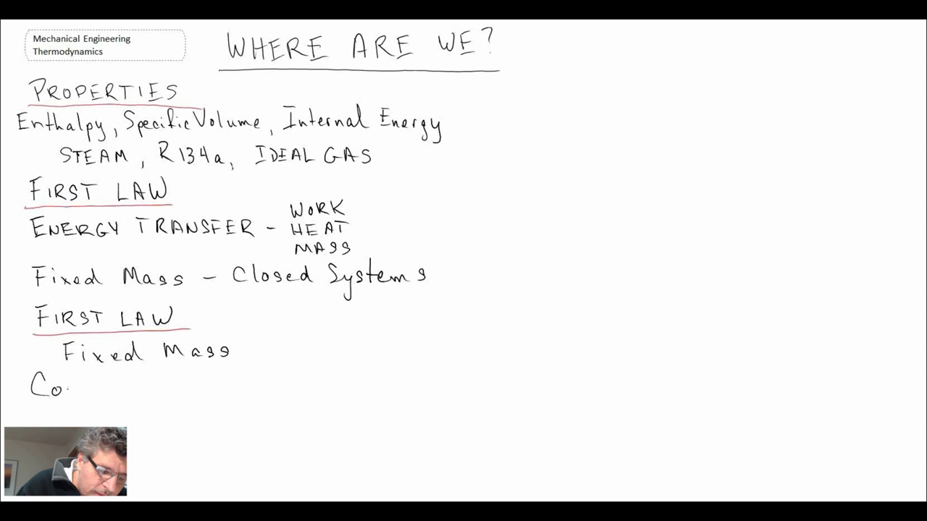
pyautogui.write('Control')
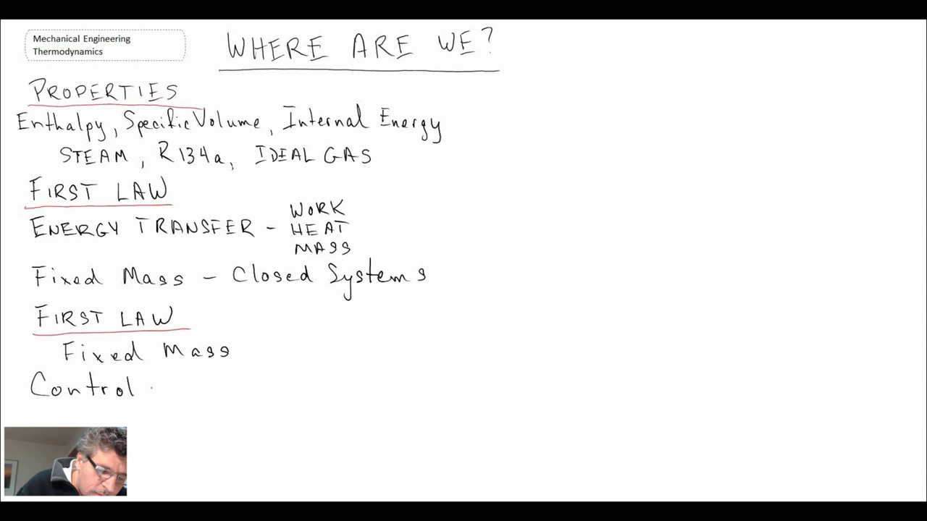
pyautogui.write('Volum')
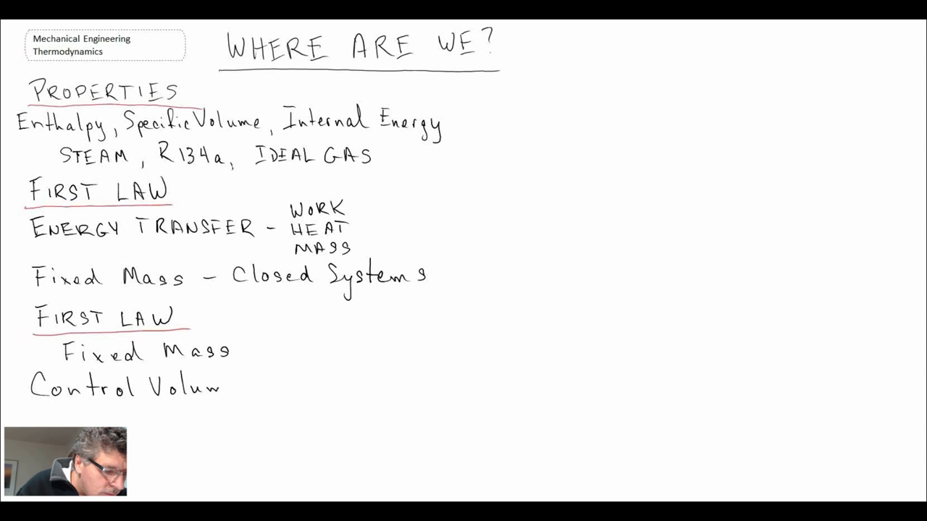
pyautogui.write('e/Un')
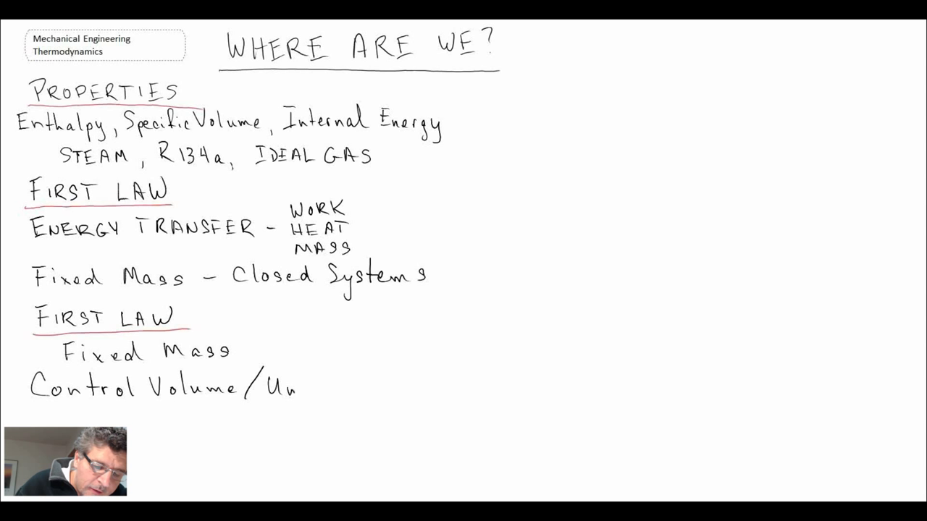
pyautogui.write('Uniform')
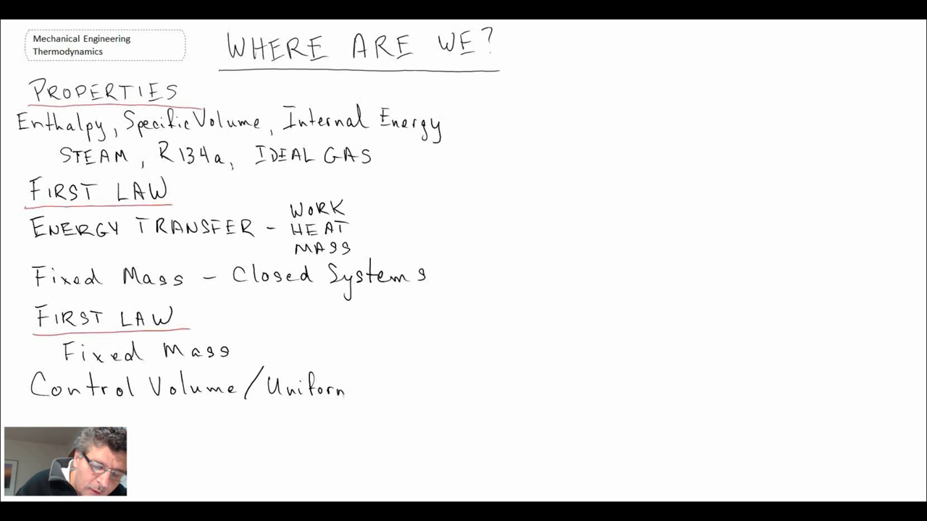
pyautogui.write('Flow')
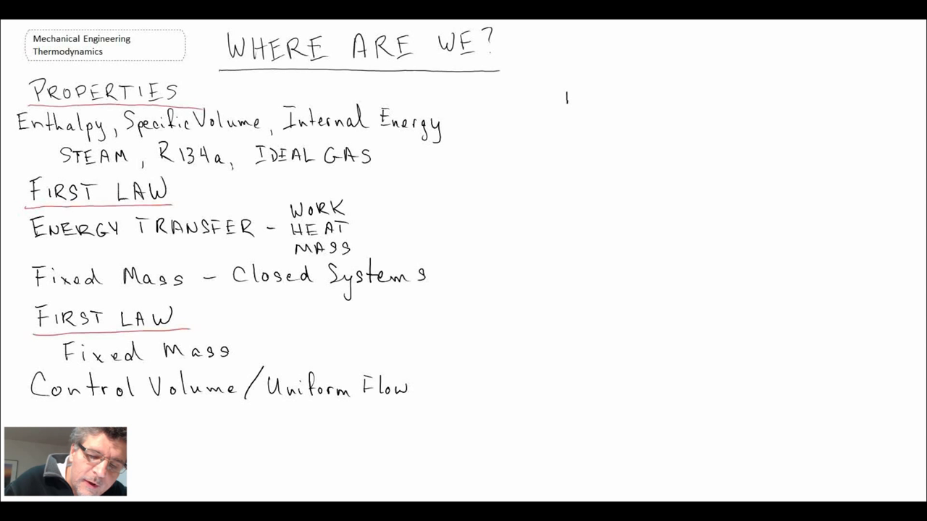
# Write and underline ENTROPY at the upper right and start a note beneath it
pyautogui.write('ENTROPY')
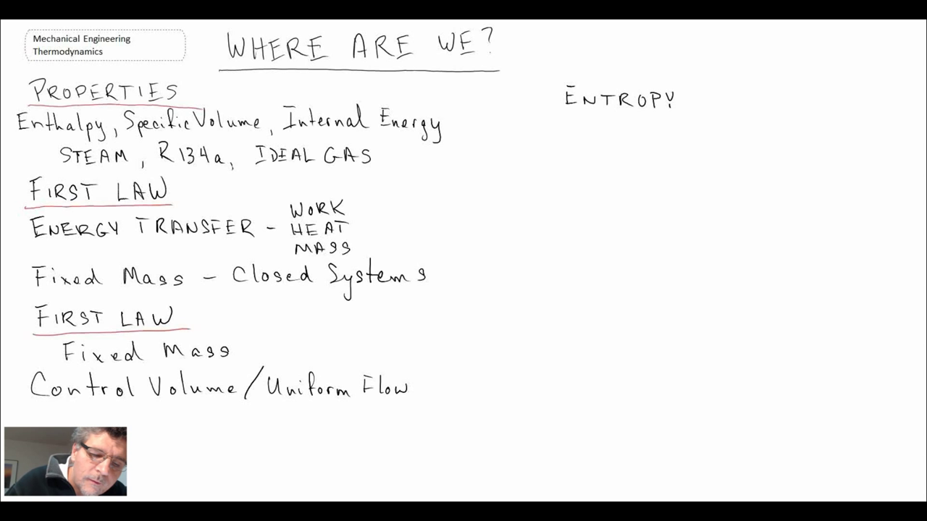
pyautogui.moveTo(558, 113); pyautogui.dragTo(677, 113)
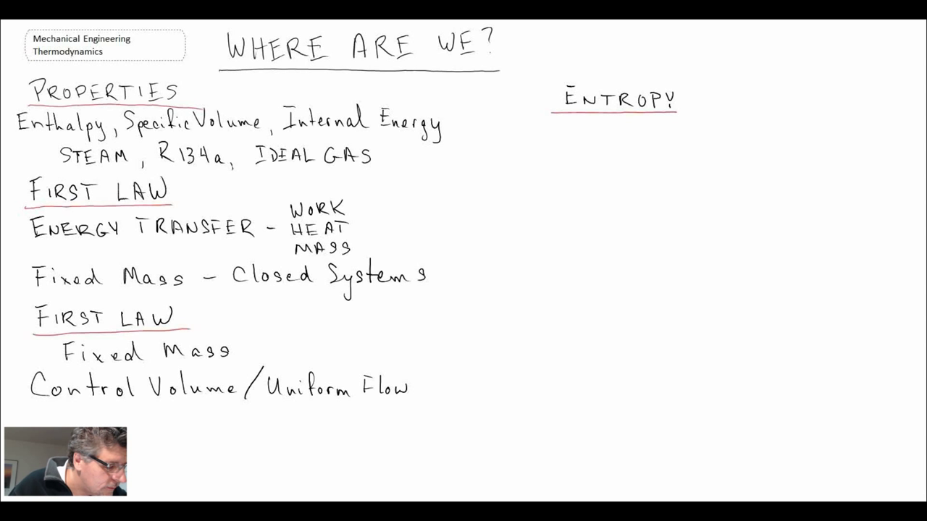
pyautogui.write('Q')
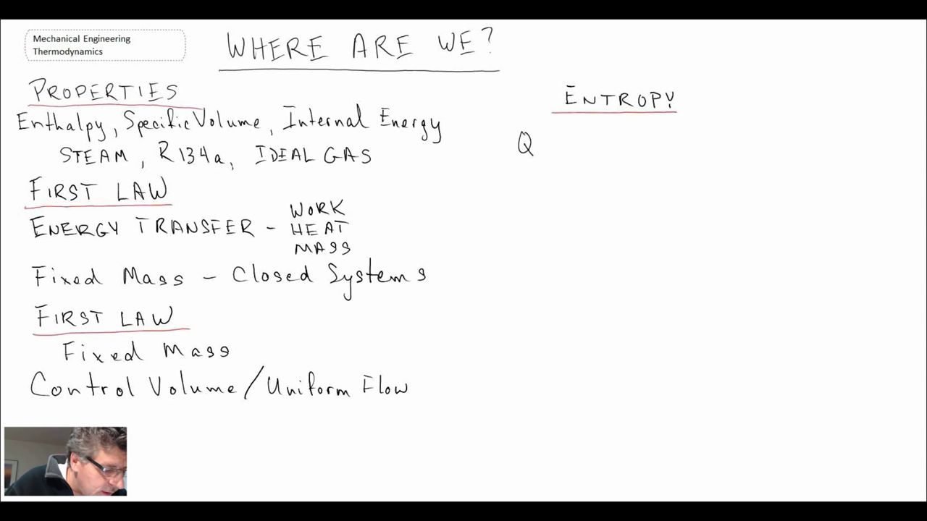
pyautogui.write('ual')
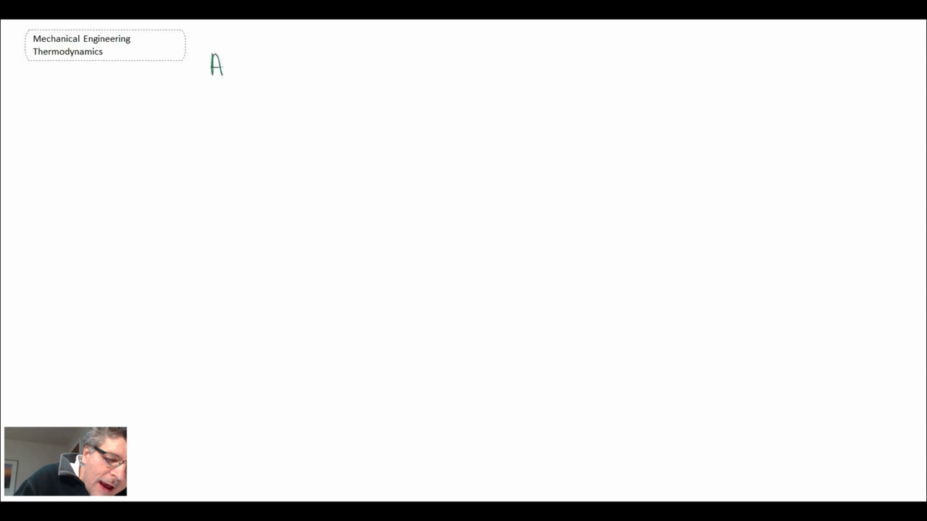
# Head the new page '= APPLICATIONS =' in green and write an underlined GAS POWER heading
pyautogui.write('APPLICATIONS =')
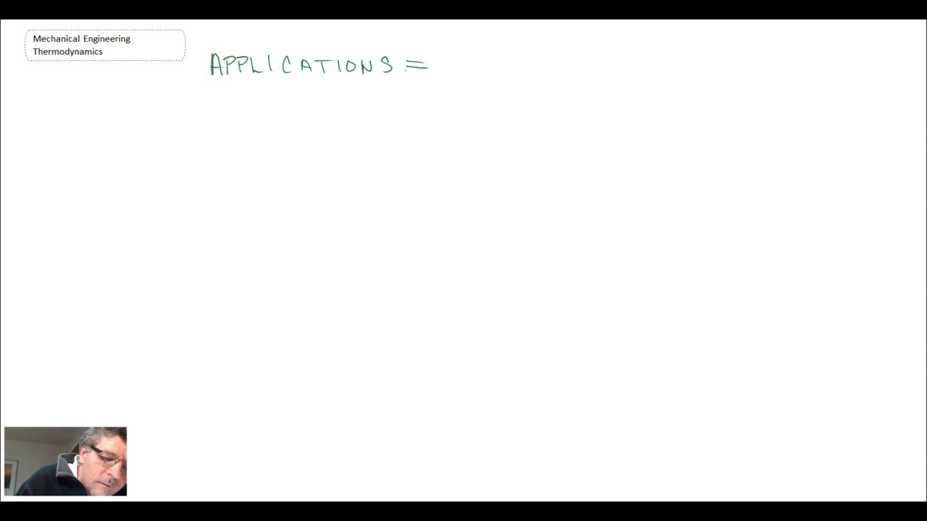
pyautogui.moveTo(181, 65); pyautogui.dragTo(191, 65)
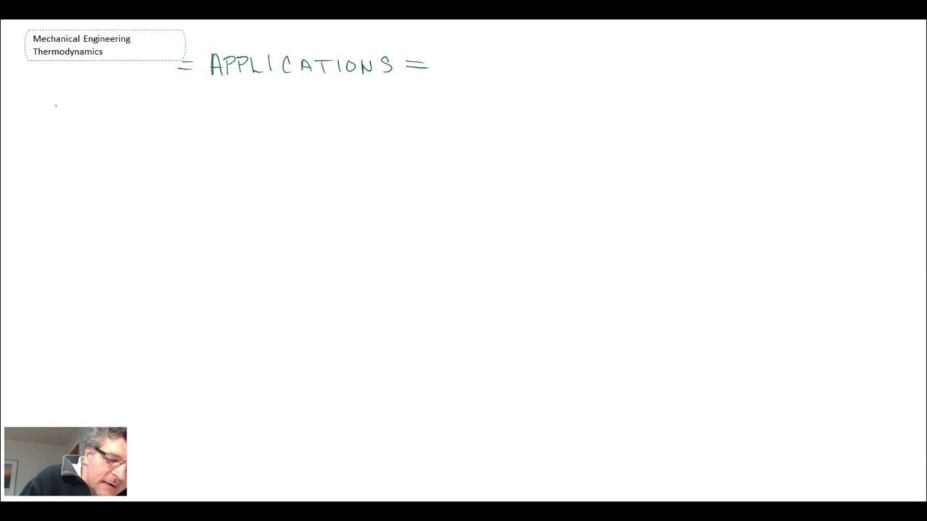
pyautogui.write('GAS POWER')
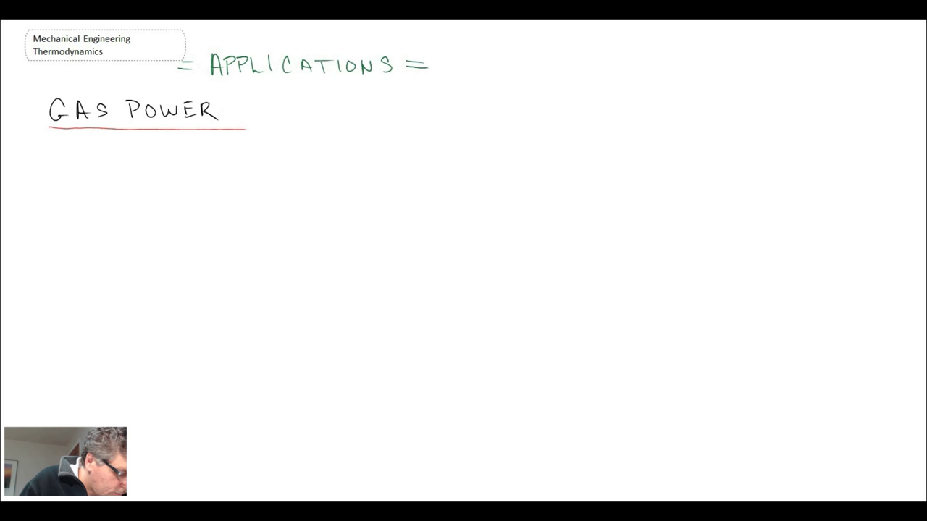
# List OTTO, DIESEL, STIRLING, BRAYTON beneath GAS POWER
pyautogui.write('OT')
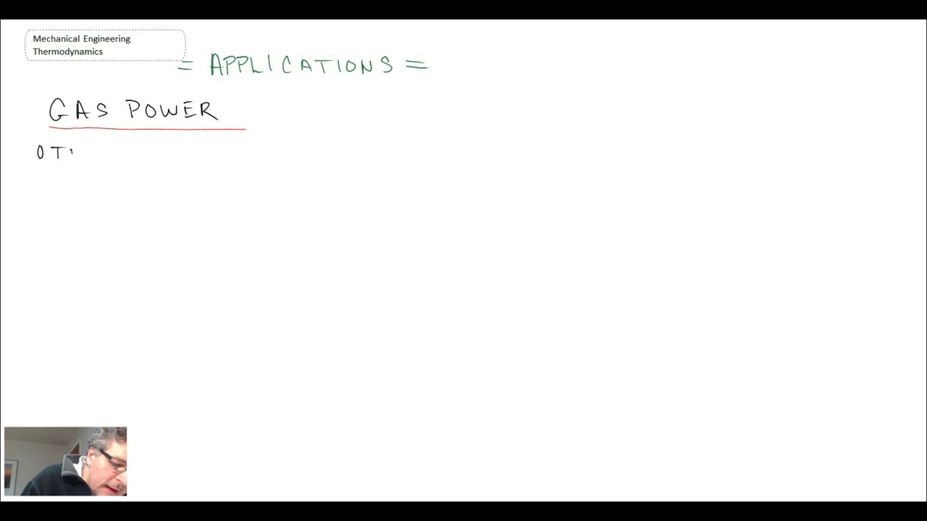
pyautogui.write('OTTO, DIESEL')
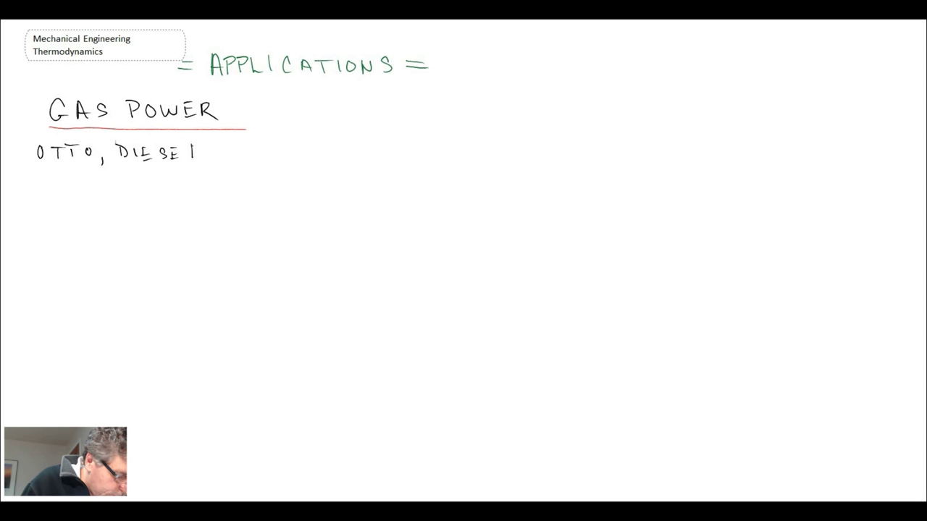
pyautogui.write('STIRLING,')
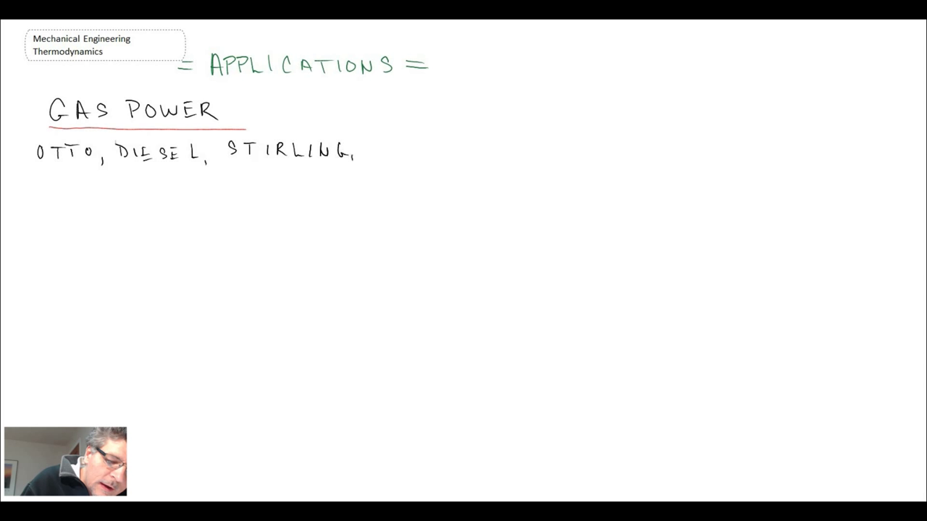
pyautogui.write('BRAYTON')
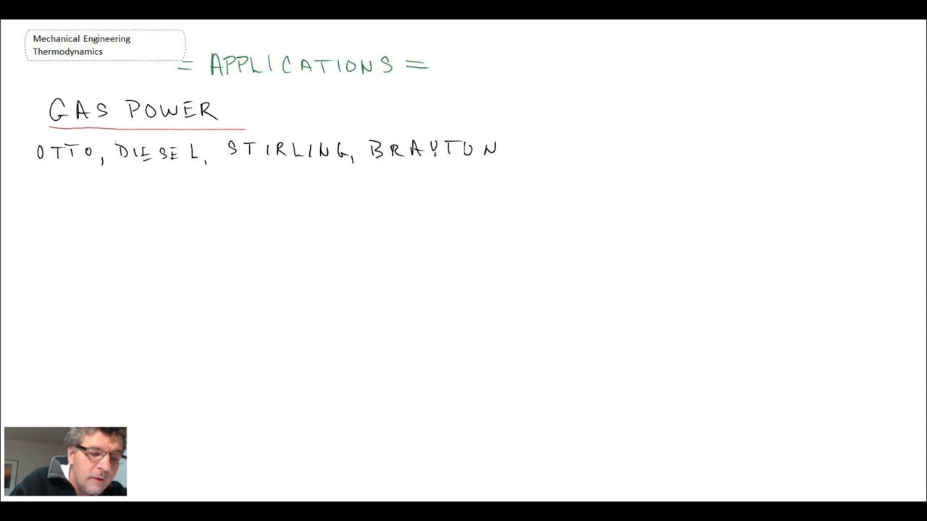
# Write an underlined VAPOR POWER heading listing RANKINE, REHEAT, REGEN, COGEN beneath it
pyautogui.write('VAPOR POWER')
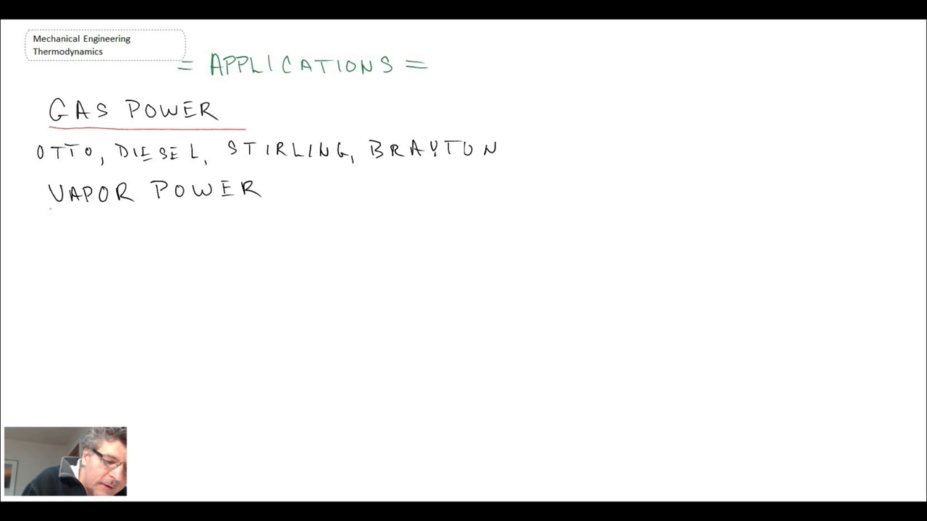
pyautogui.write('RANKINE, REHEAT, REGE')
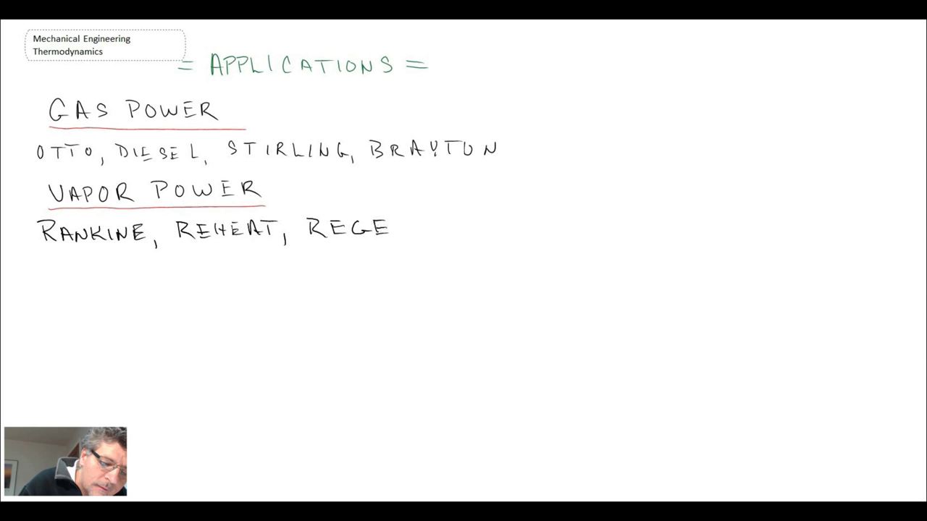
pyautogui.write('N, COGEN')
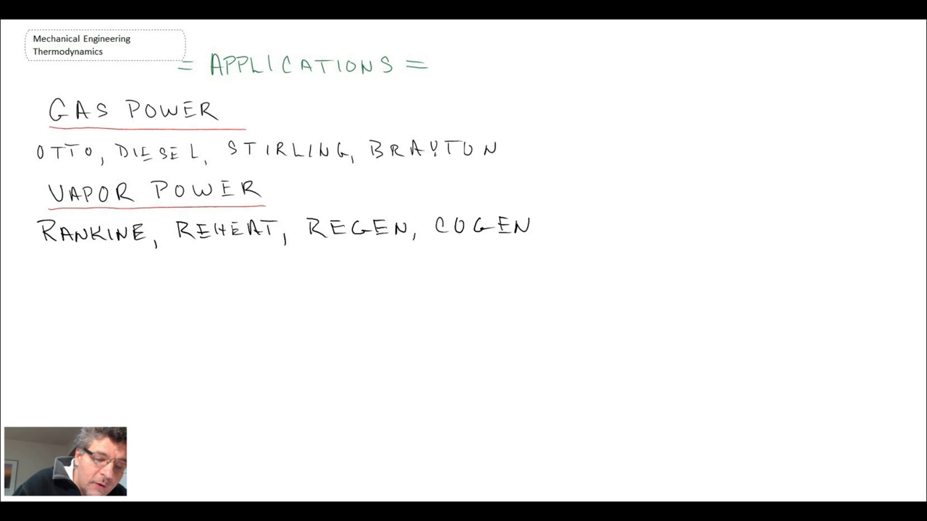